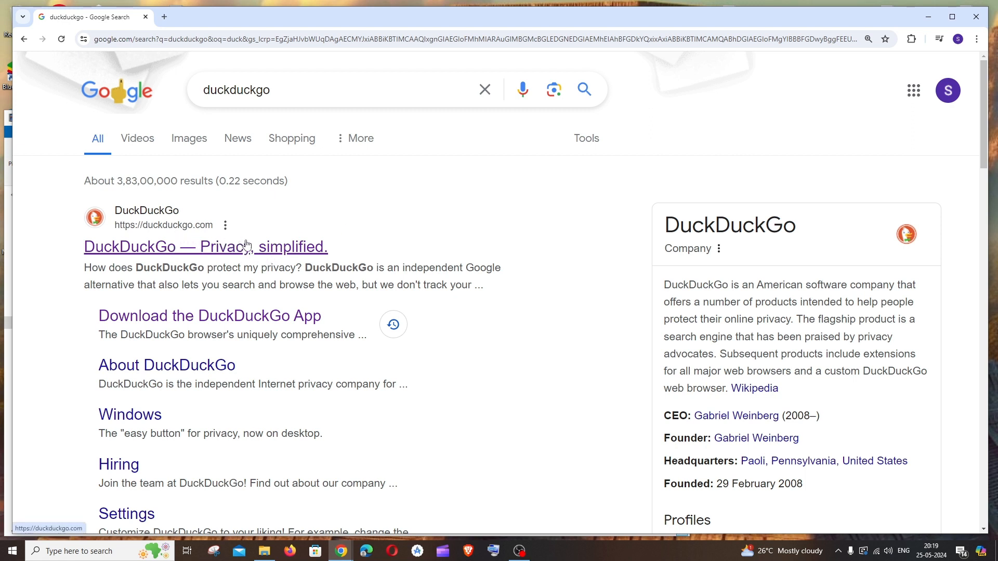
- Open the 'DuckDuckGo — Privacy, simplified.' result from the Google search
left_click(206, 246)
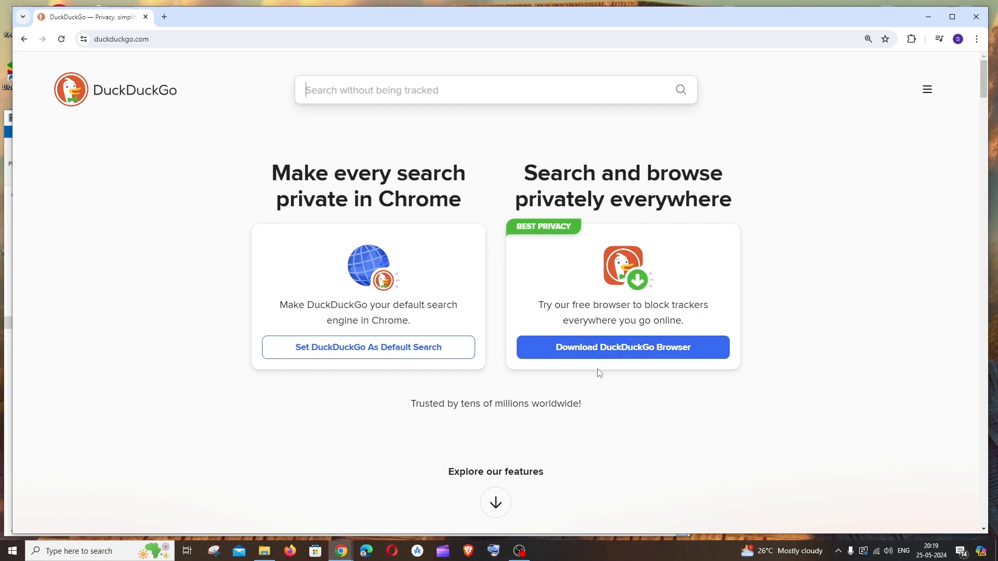
mouse_move(649, 347)
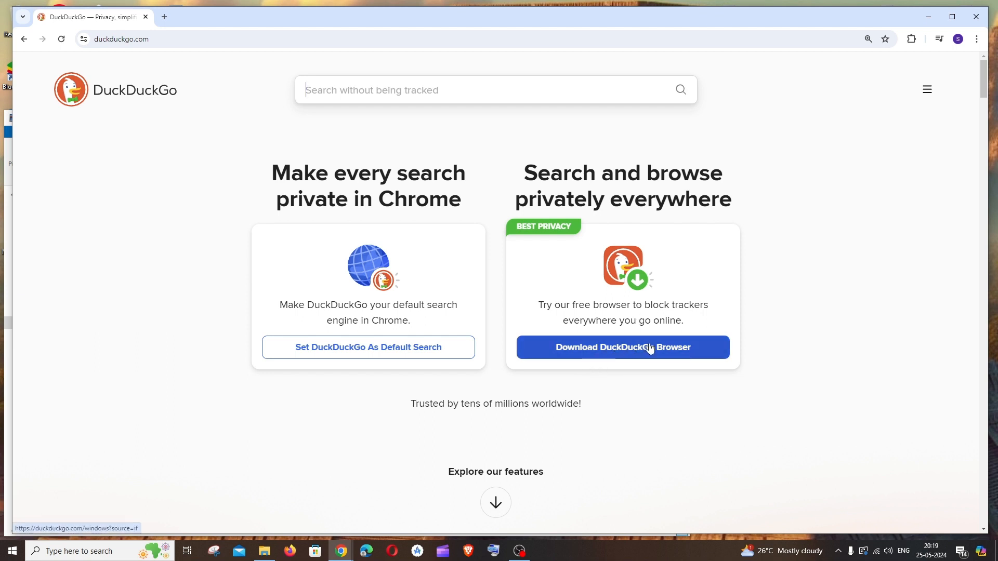
- Download the DuckDuckGo browser for Windows and install it via App Installer
left_click(623, 347)
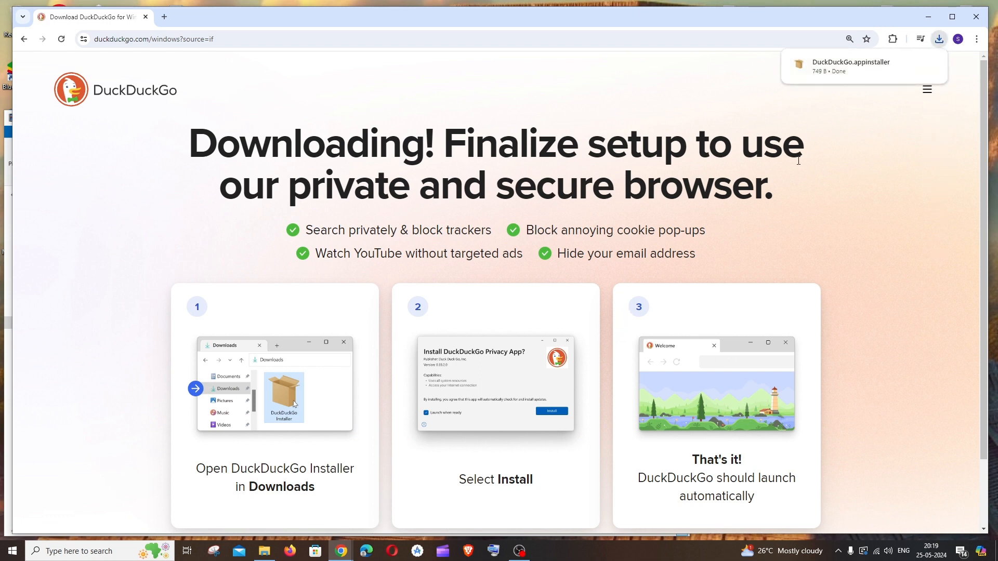
mouse_move(901, 71)
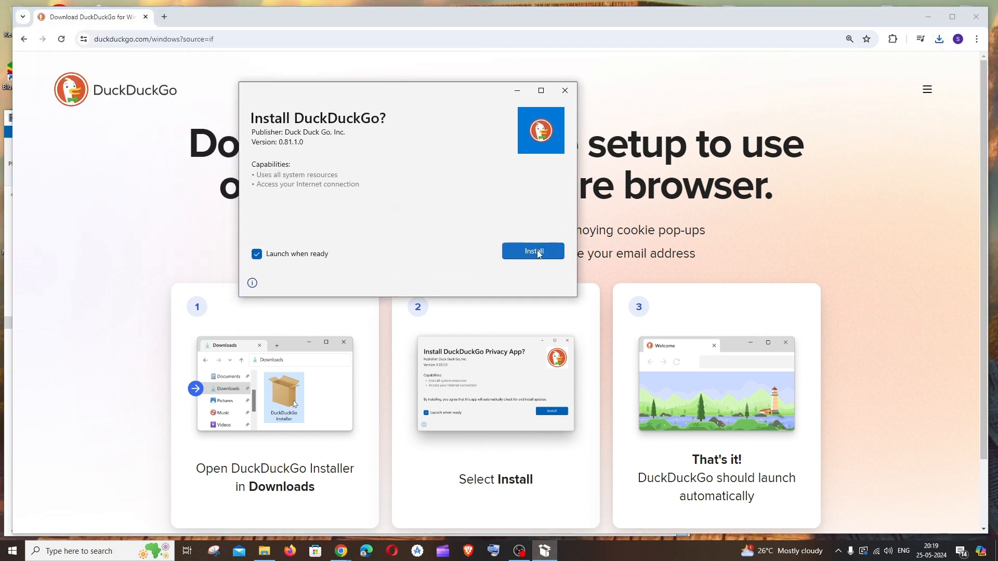
left_click(533, 250)
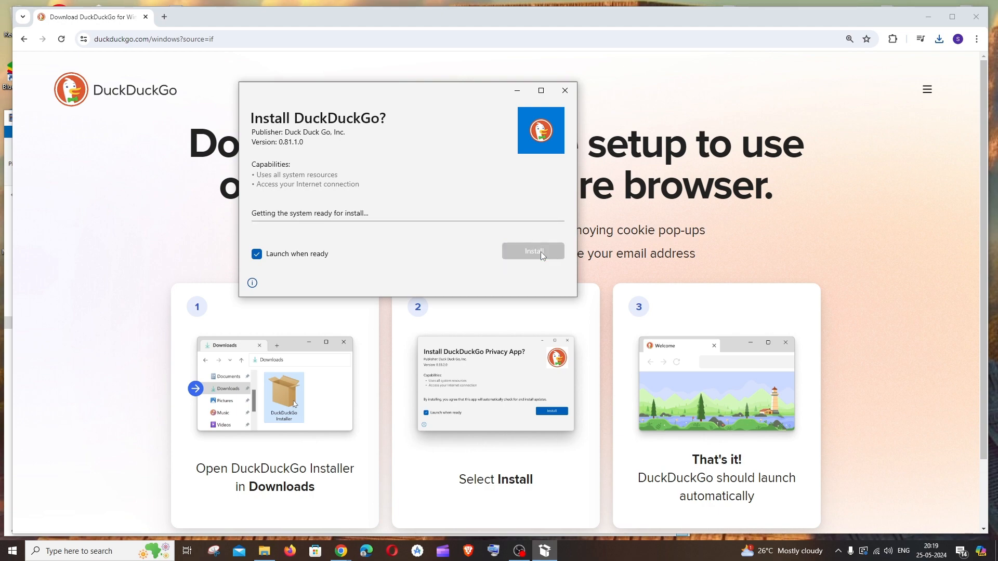
left_click(533, 251)
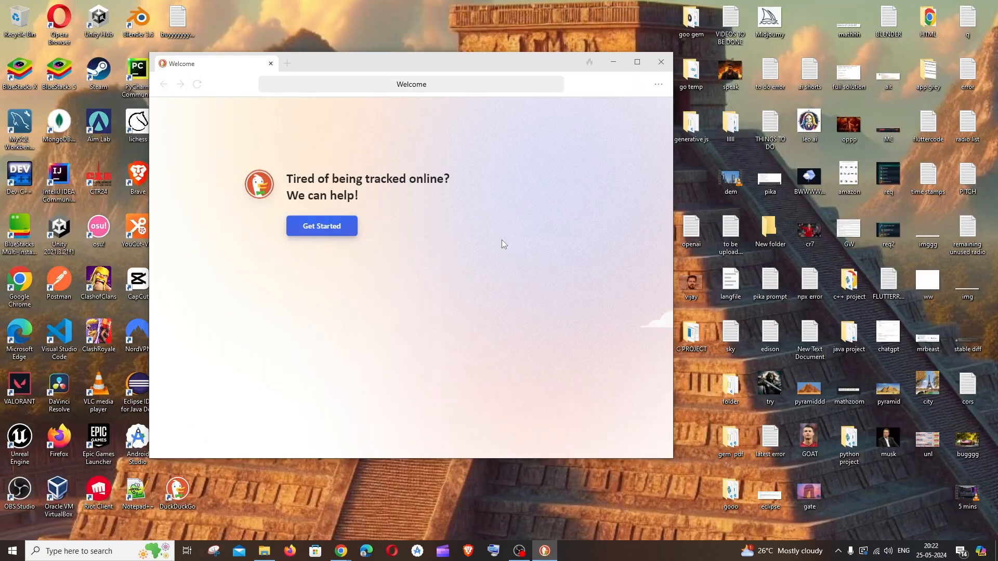
mouse_move(387, 227)
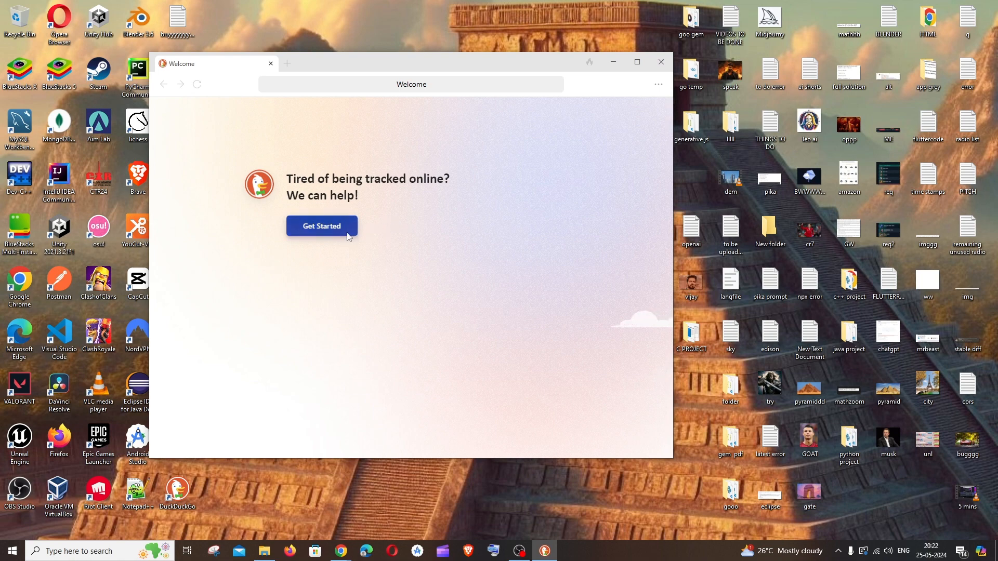
- Go through the welcome setup with Get Started and Got It
left_click(321, 225)
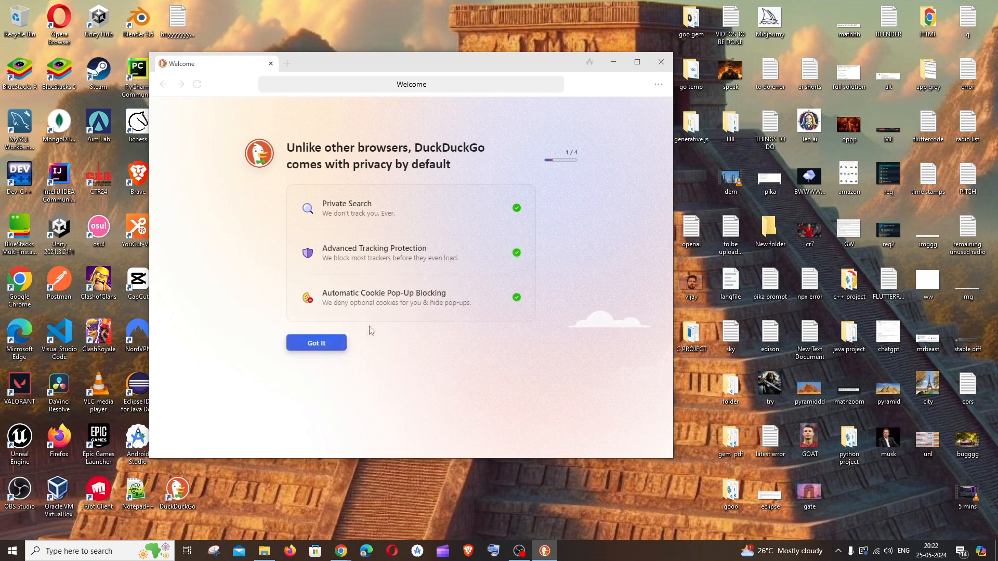
left_click(316, 342)
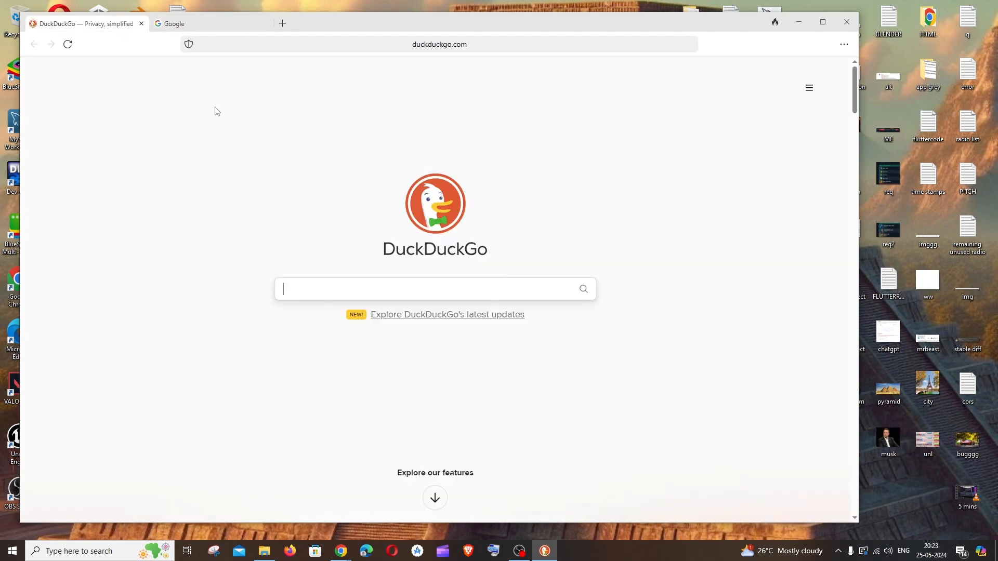
mouse_move(213, 147)
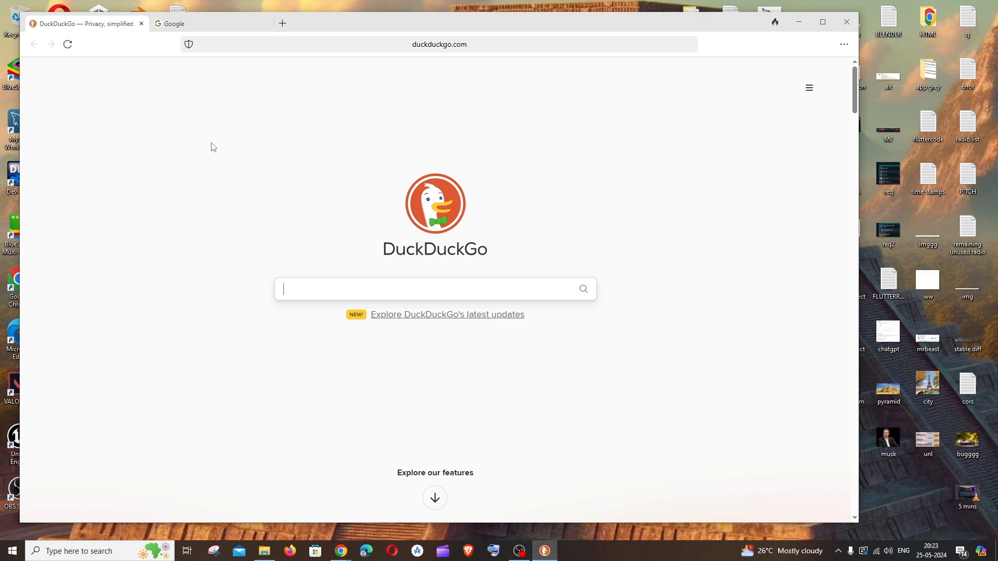